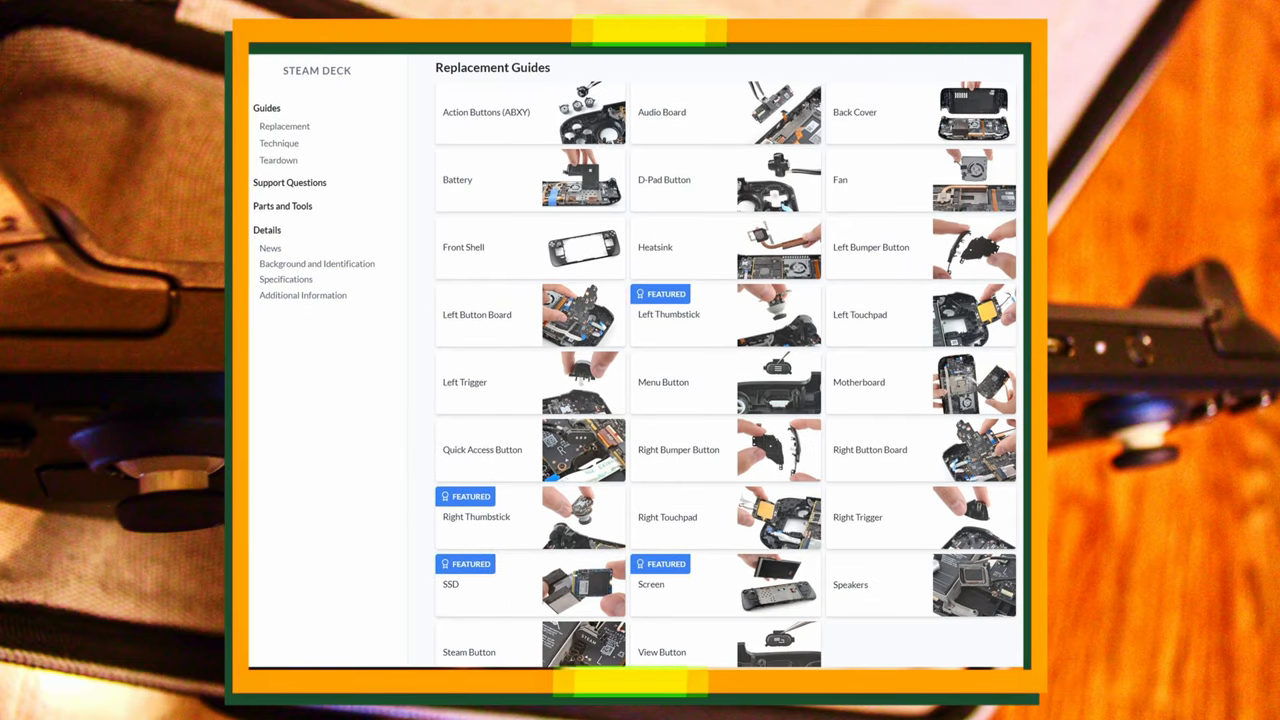
Scroll from the Steam Deck page header down past Techniques and Teardowns to the Support Questions list
{"action": "scroll", "scroll_direction": "down", "scroll_amount": 3}
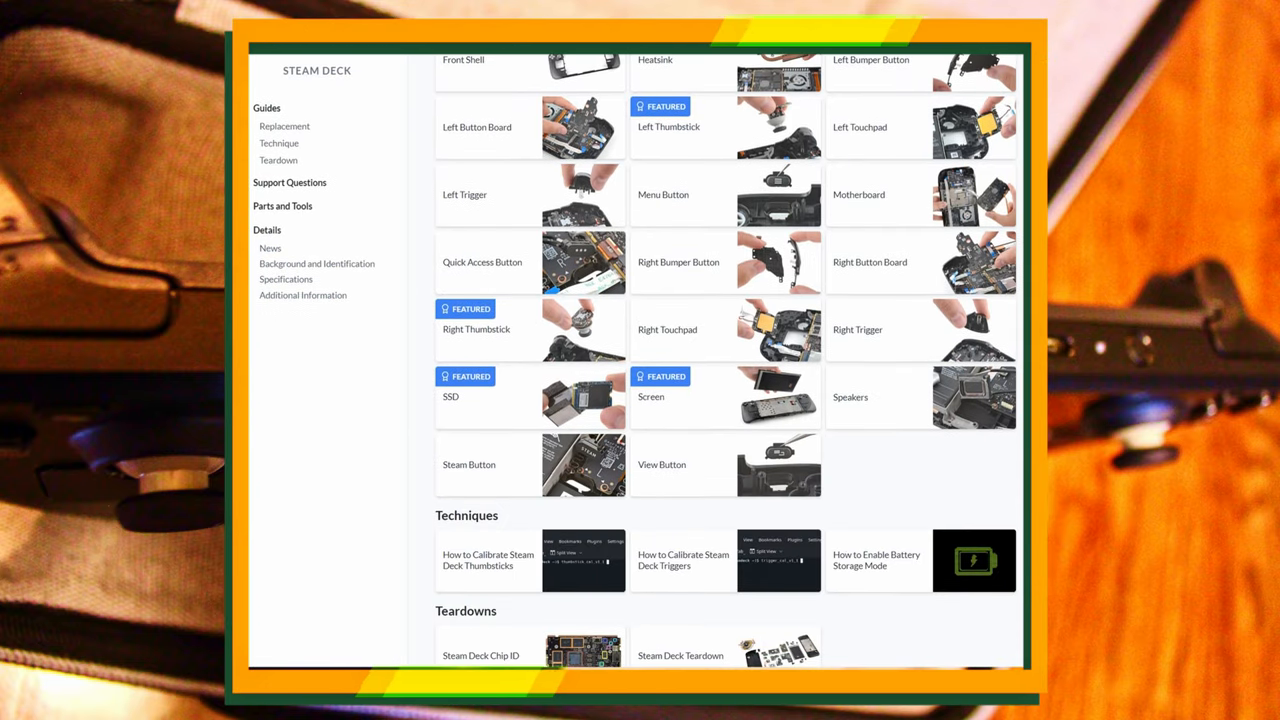
{"action": "mouse_move", "coordinate": [692, 284]}
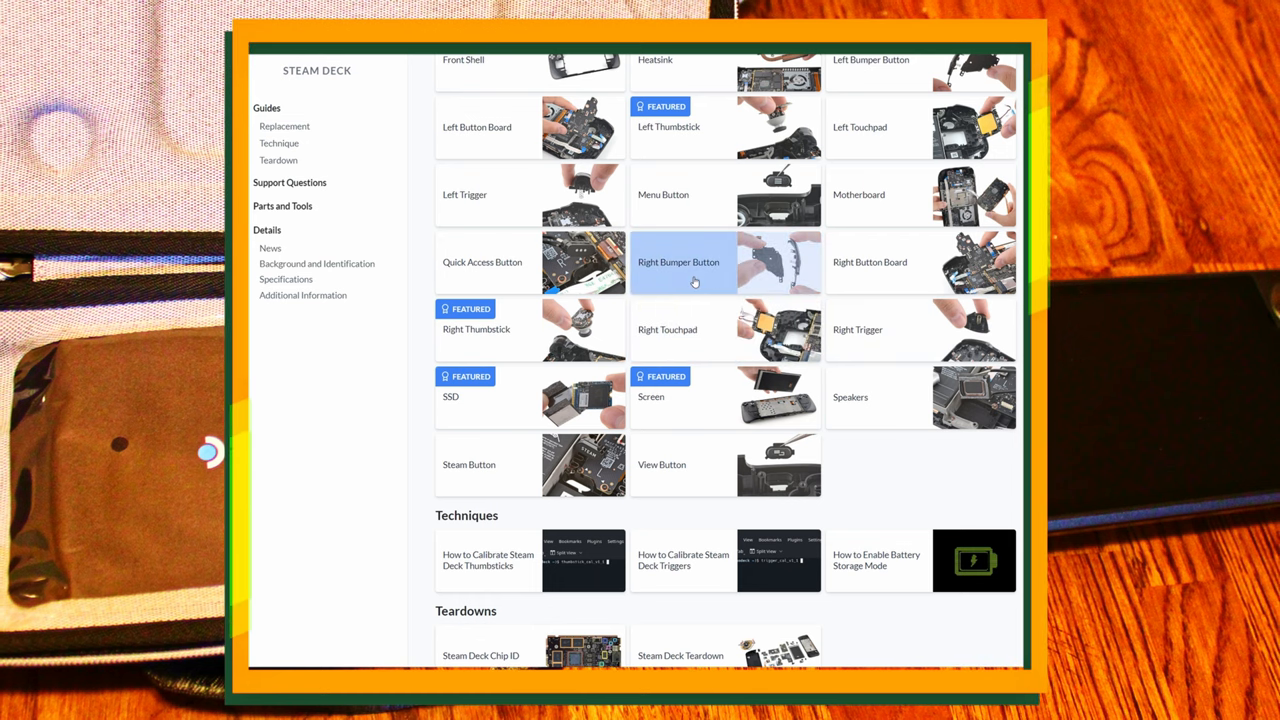
{"action": "left_click", "coordinate": [680, 262]}
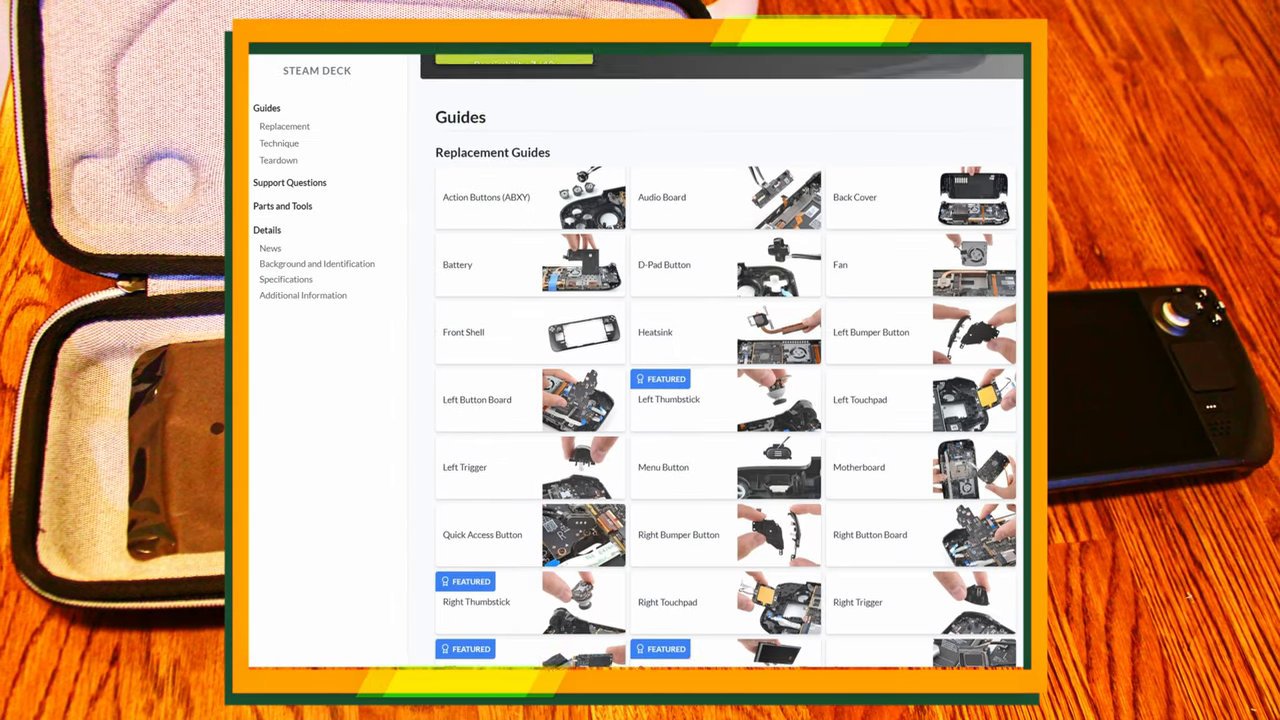
{"action": "scroll", "scroll_direction": "up", "scroll_amount": 3}
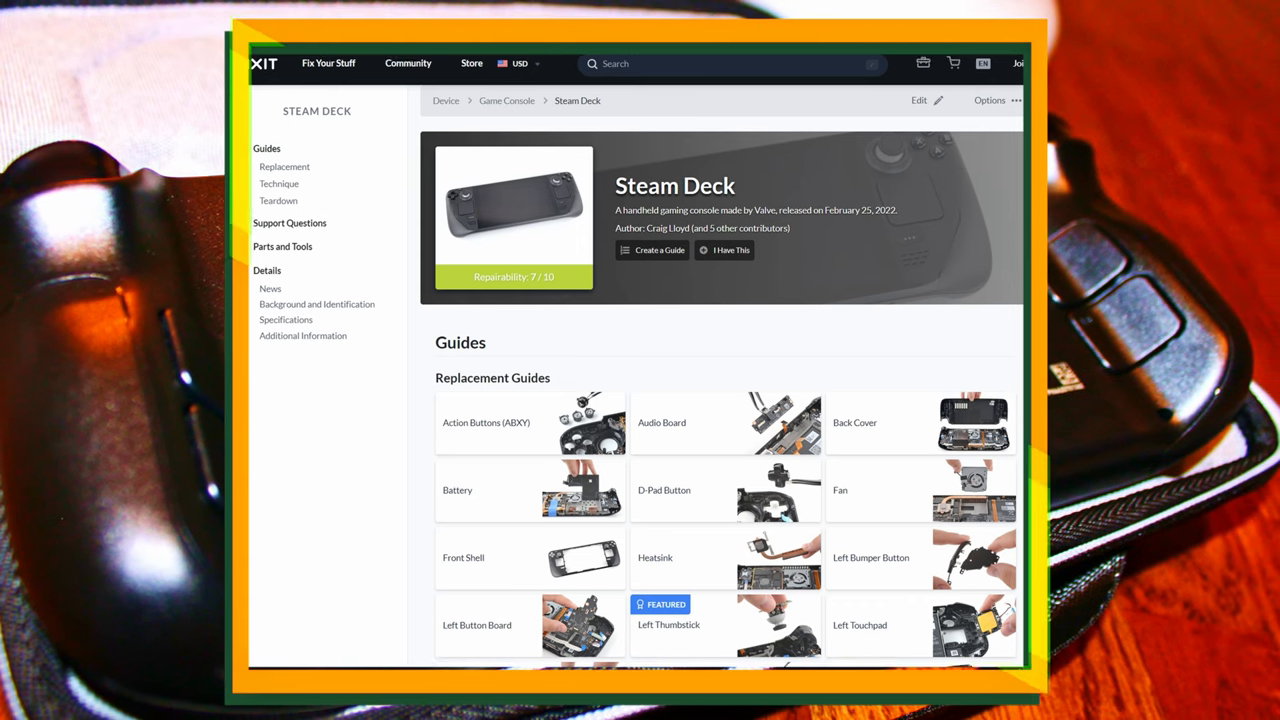
{"action": "scroll", "scroll_direction": "down", "scroll_amount": 3}
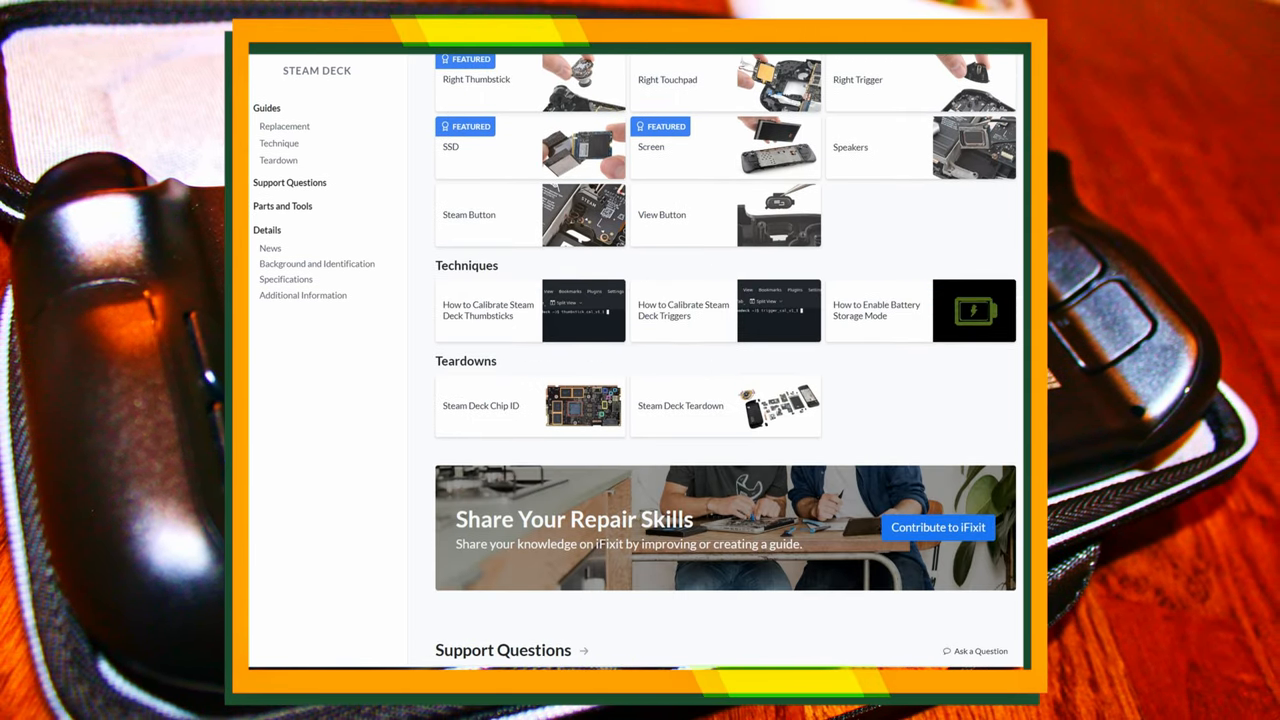
{"action": "scroll", "scroll_direction": "down", "scroll_amount": 3}
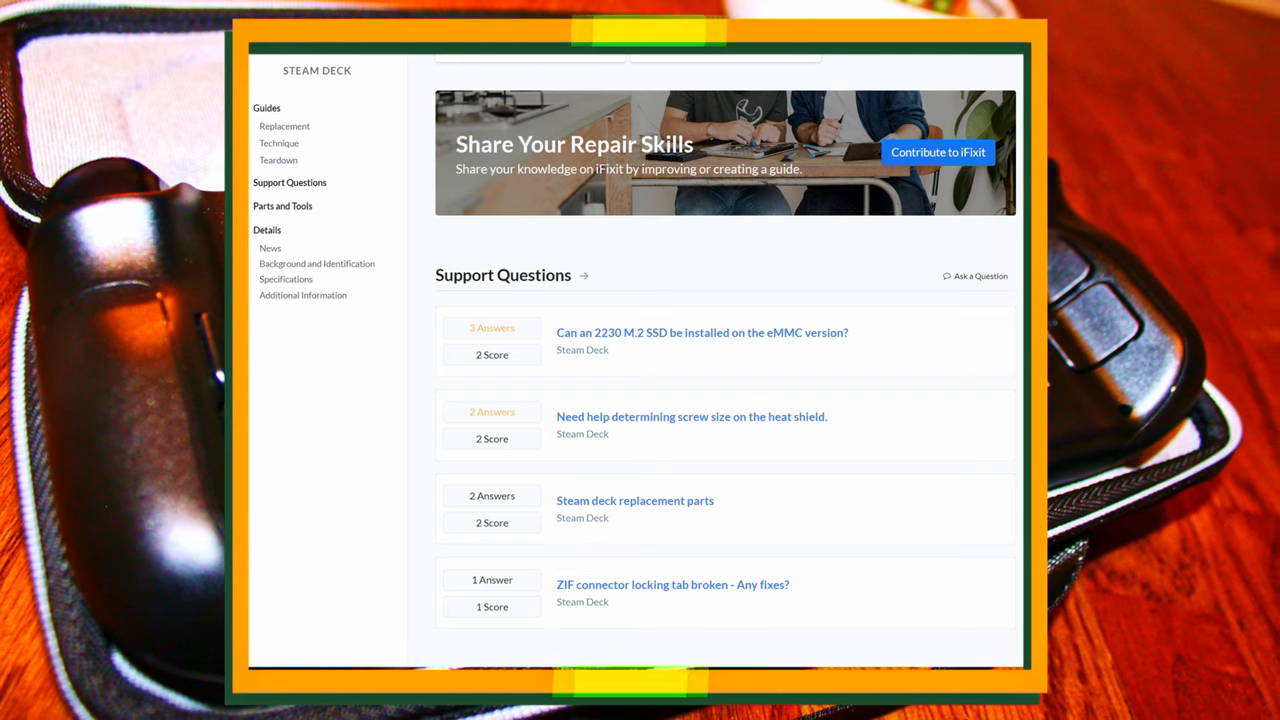